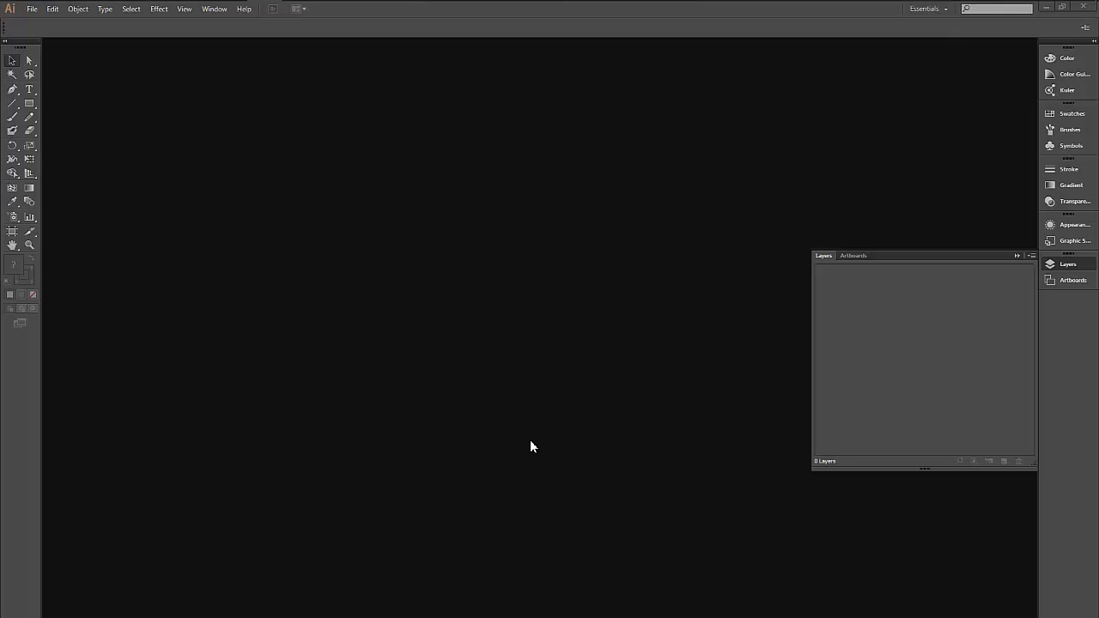
- Create a new A3 document (42 × 29.7 cm, centimetres) from File > New
{"action": "left_click", "coordinate": [41, 11]}
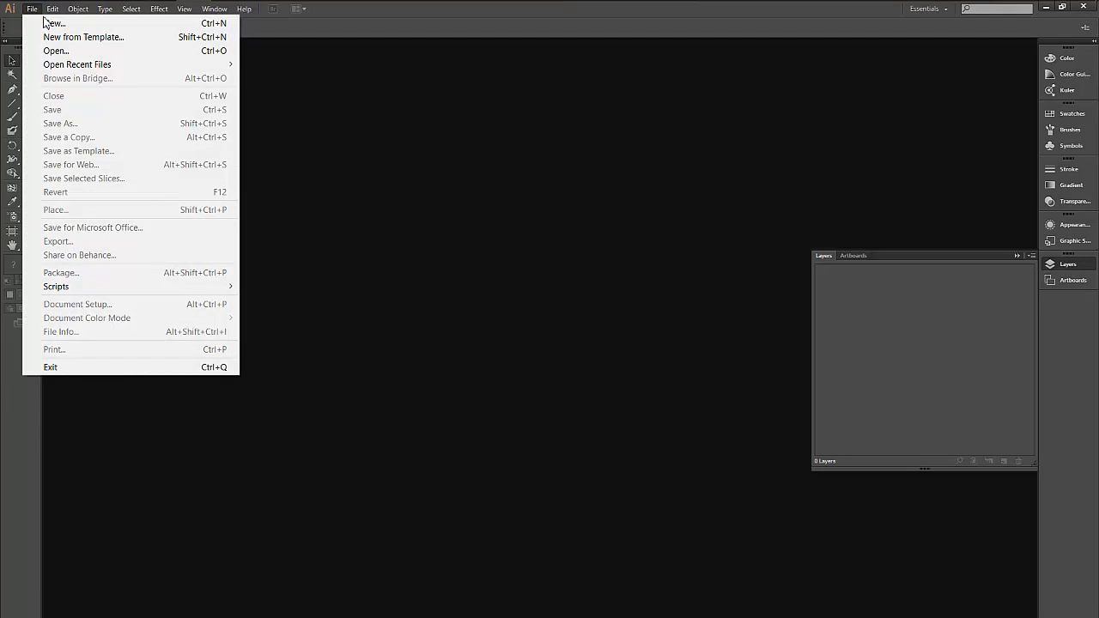
{"action": "left_click", "coordinate": [54, 24]}
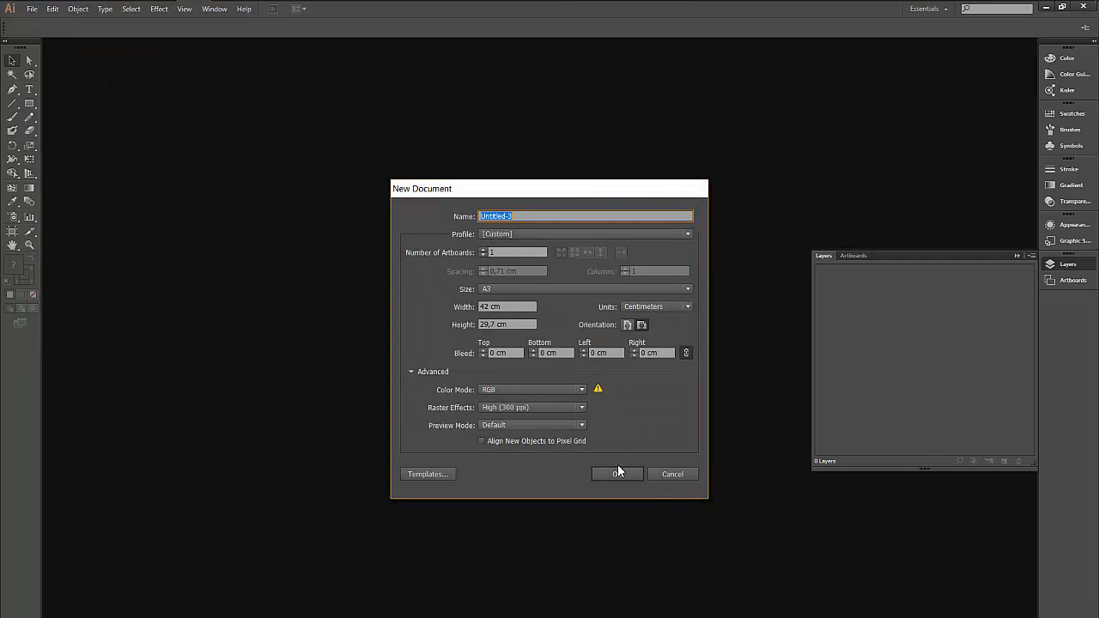
{"action": "left_click", "coordinate": [617, 474]}
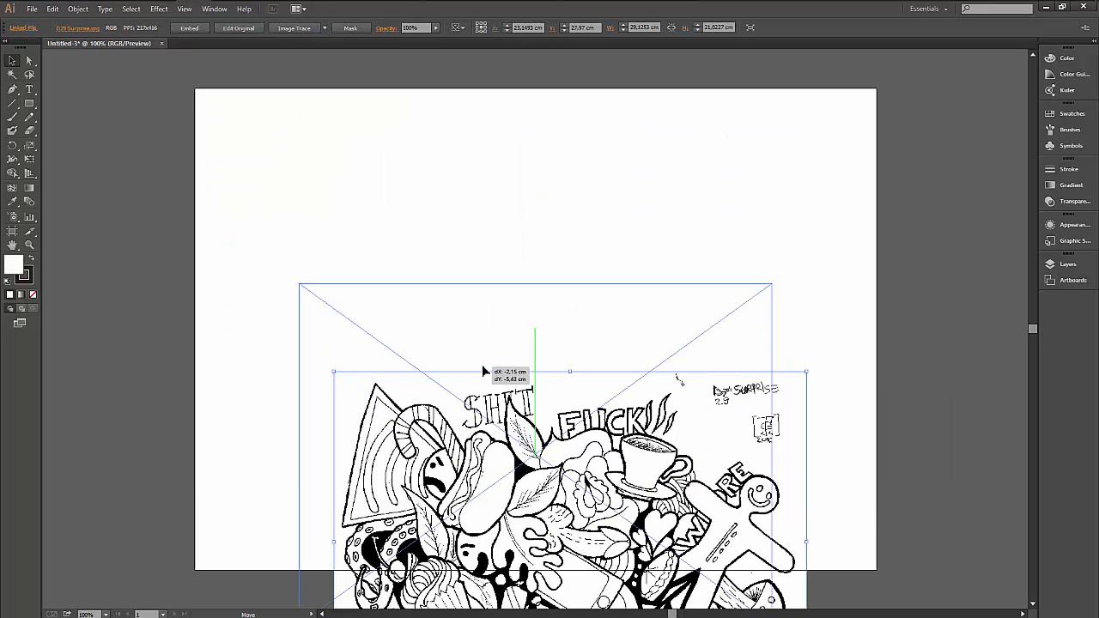
- Drag the placed doodle scan into position on the artboard
{"action": "left_click_drag", "start_coordinate": [484, 371], "coordinate": [376, 176]}
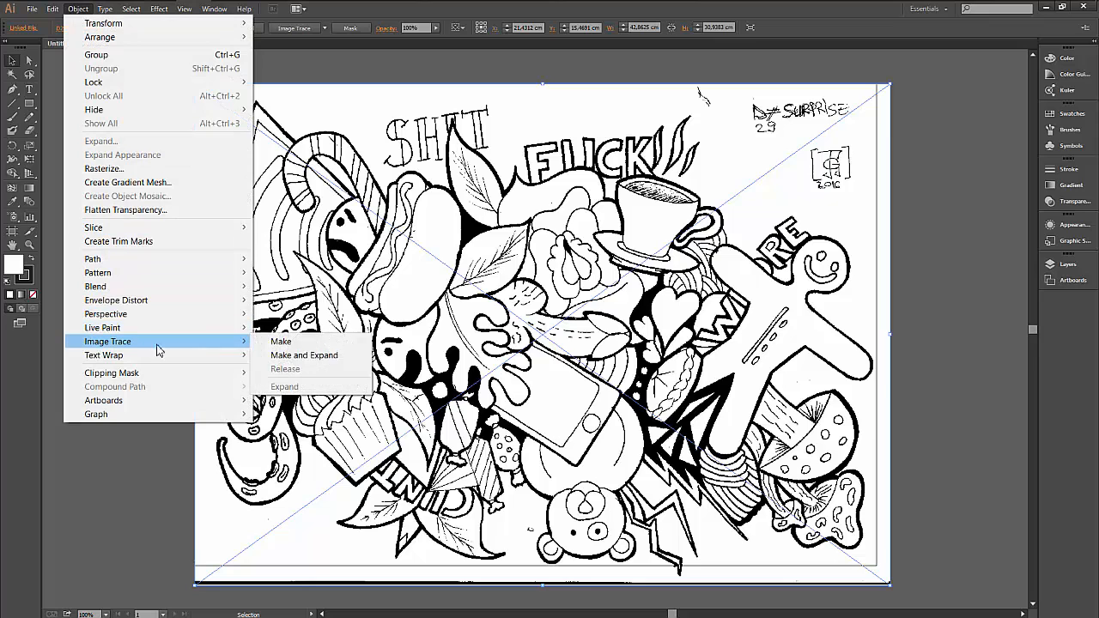
- Run Image Trace Make and Expand on the scan, accepting the large-image warning
{"action": "left_click", "coordinate": [281, 340]}
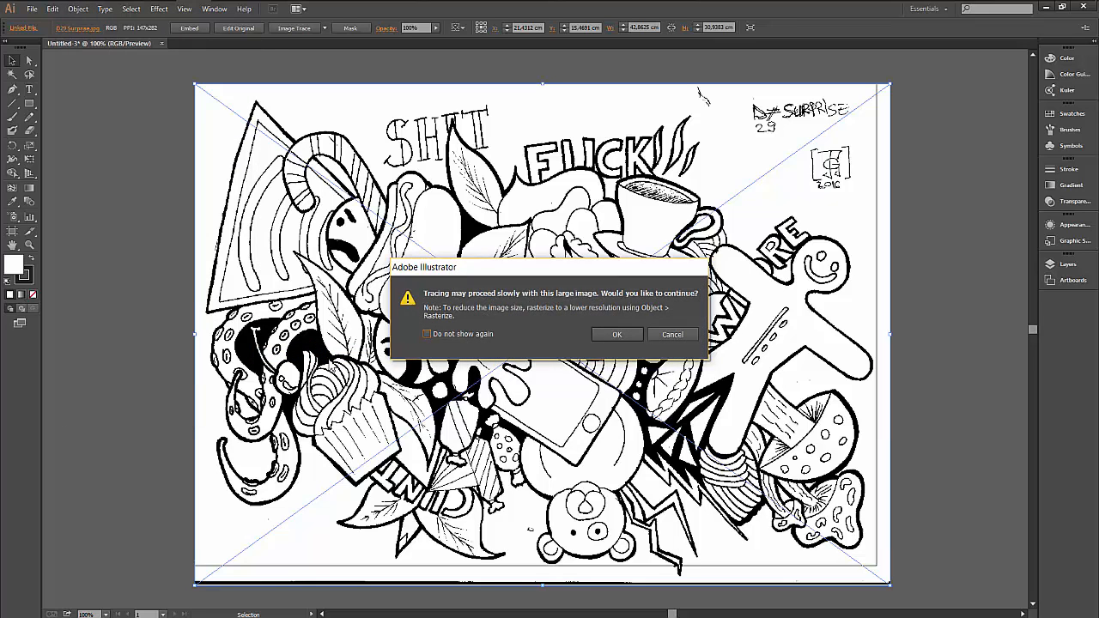
{"action": "left_click", "coordinate": [616, 333]}
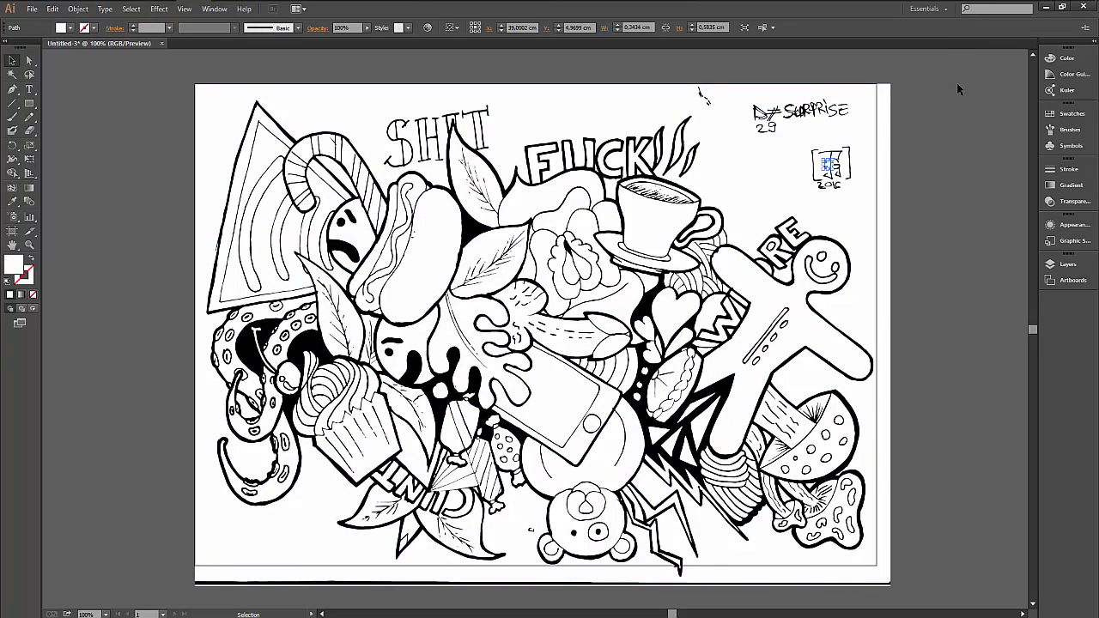
- Ungroup the traced artwork and delete the signature and small sketch at top right
{"action": "key", "text": "ctrl+a"}
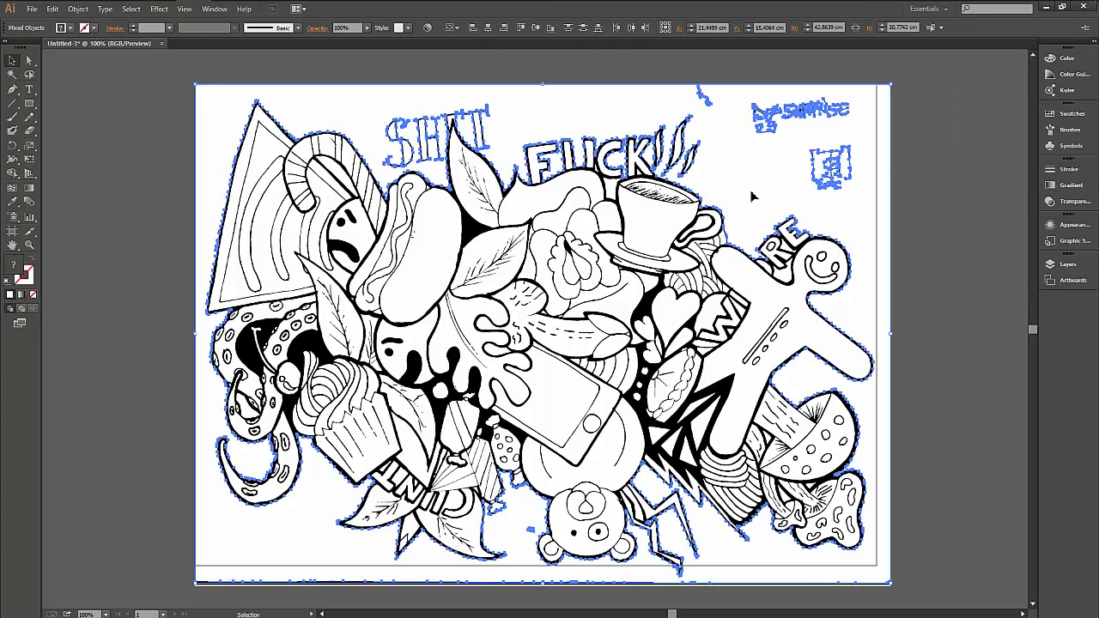
{"action": "right_click", "coordinate": [752, 198]}
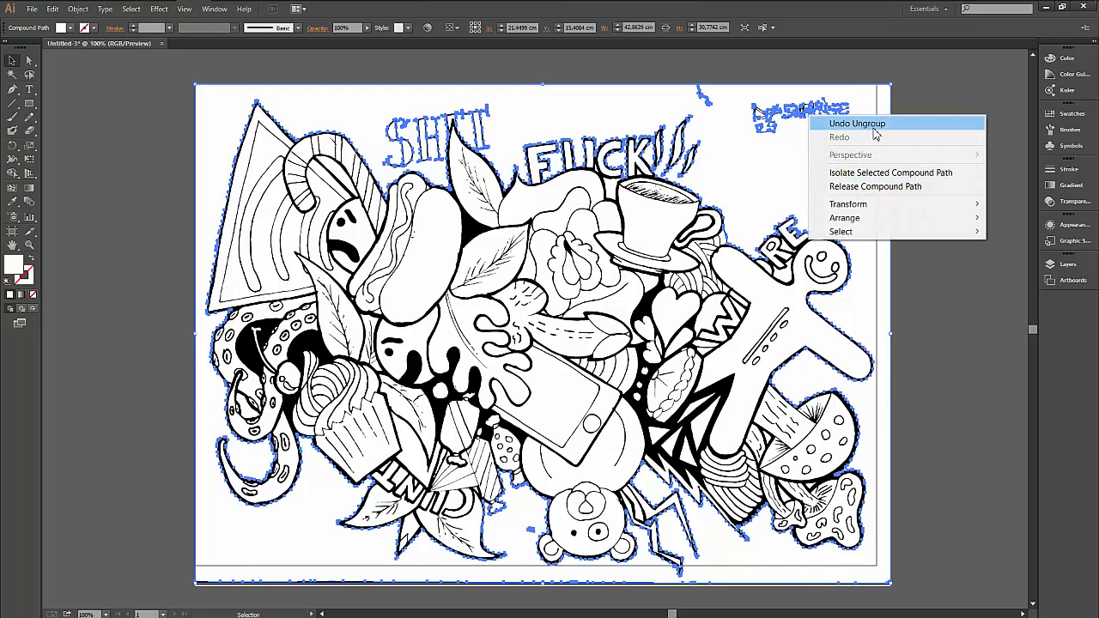
{"action": "left_click", "coordinate": [917, 78]}
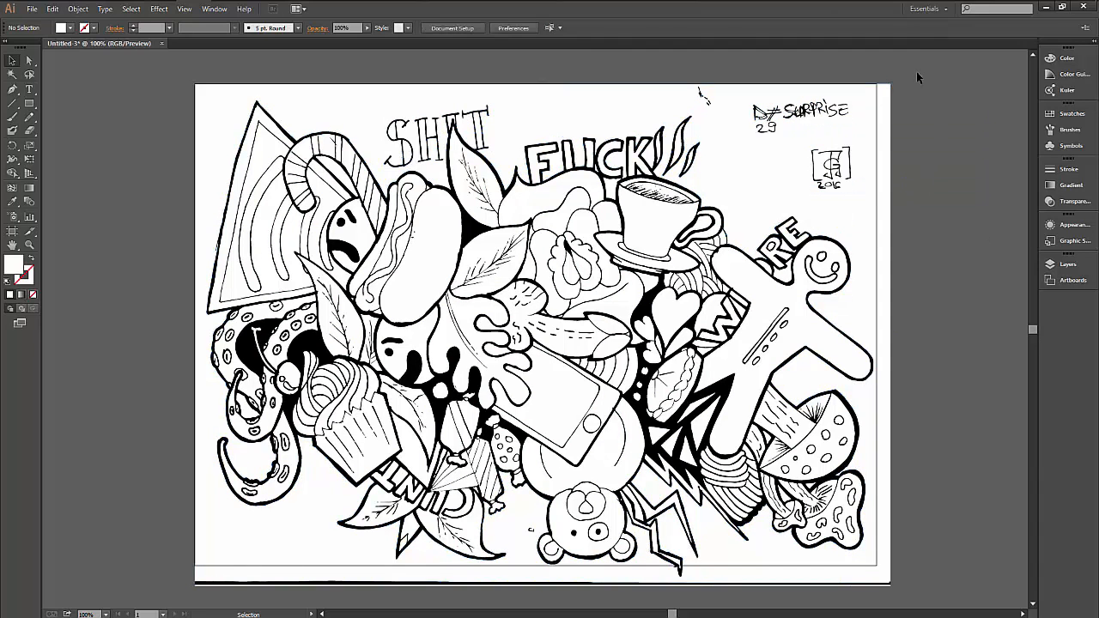
{"action": "key", "text": "ctrl+a"}
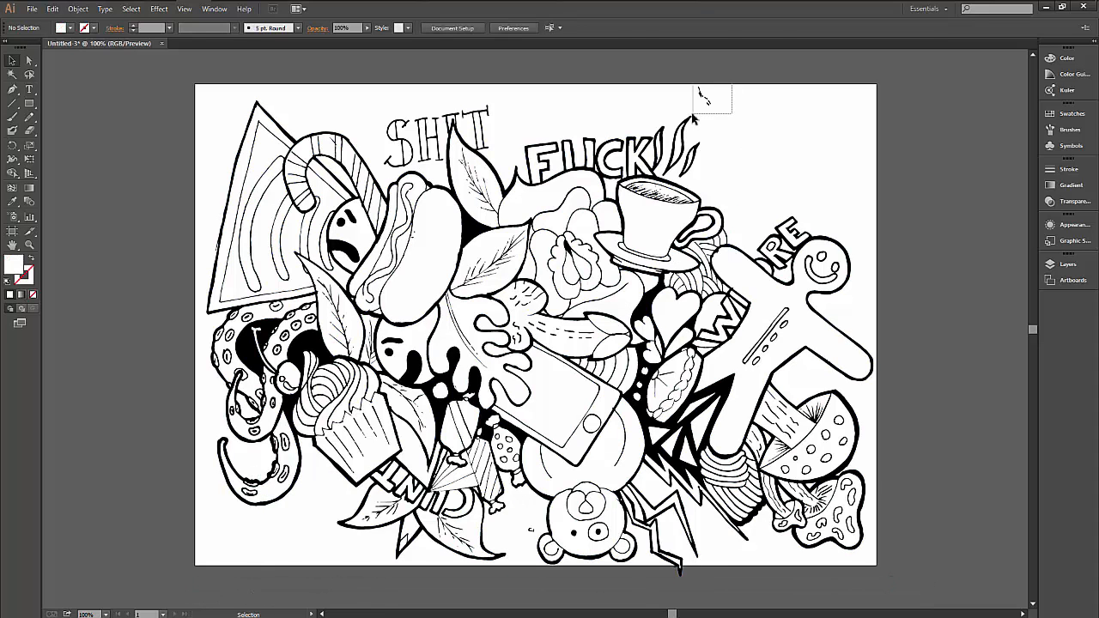
- Select and delete stray path pieces to tidy the traced line art
{"action": "left_click", "coordinate": [709, 96]}
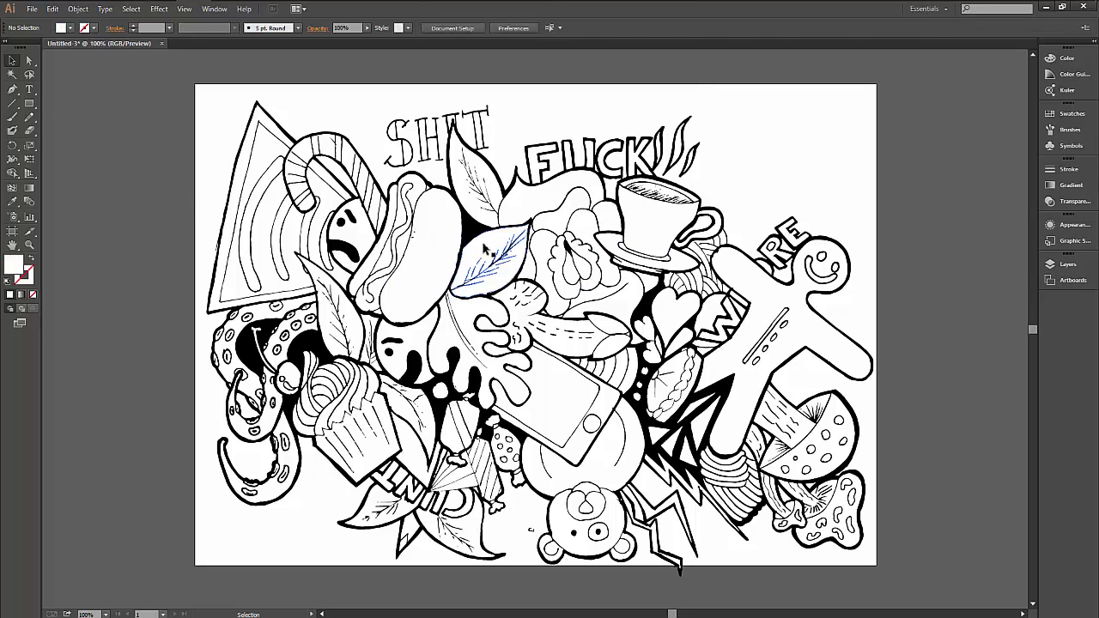
{"action": "key", "text": "ctrl+a"}
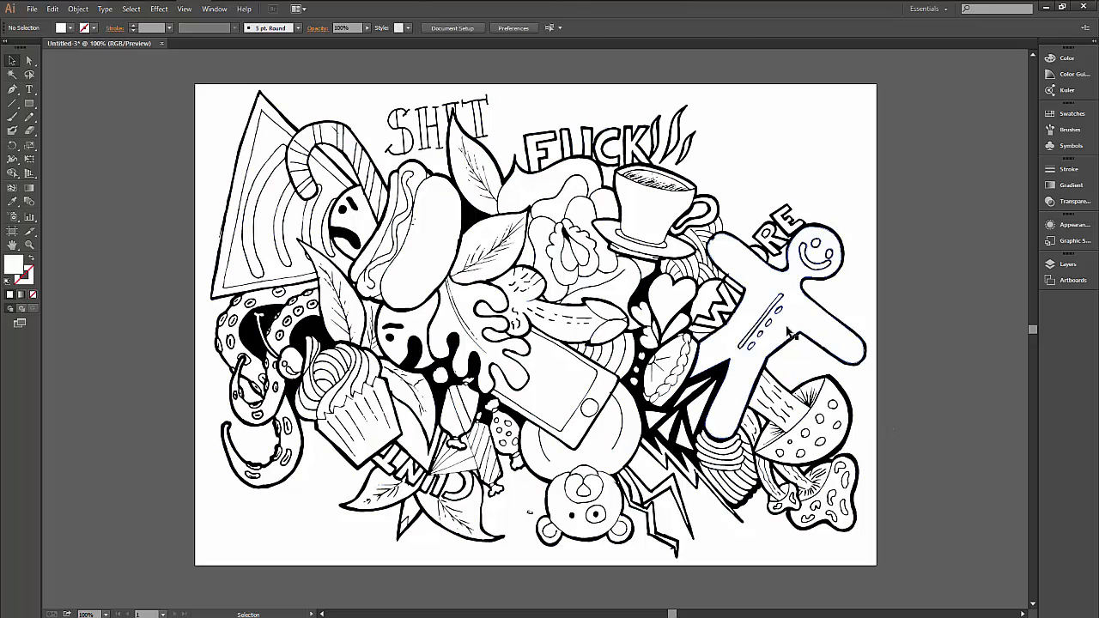
- Show the Layers panel listing the traced doodle on Layer 1
{"action": "left_click", "coordinate": [787, 326]}
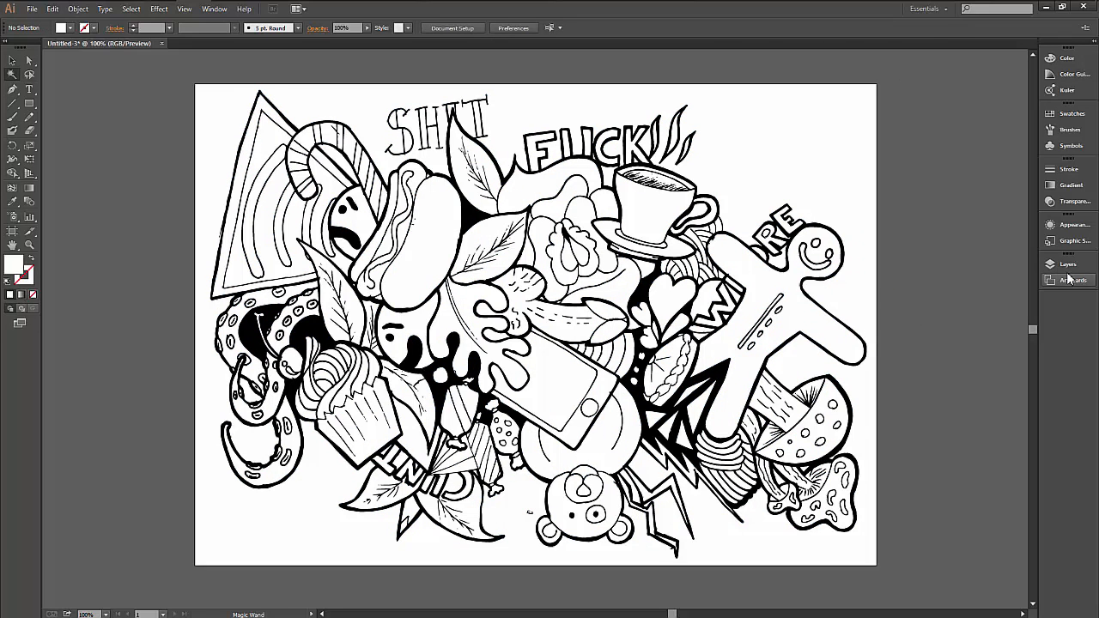
{"action": "left_click", "coordinate": [1048, 265]}
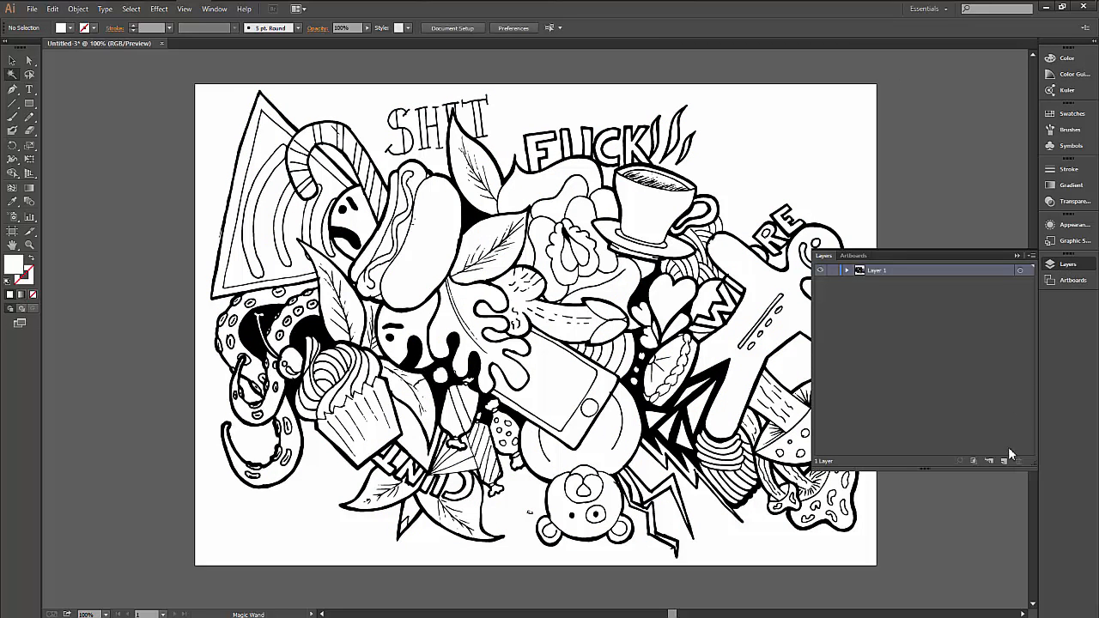
- Add Layer 2 and move it below Layer 1 for the background rectangle
{"action": "left_click", "coordinate": [989, 457]}
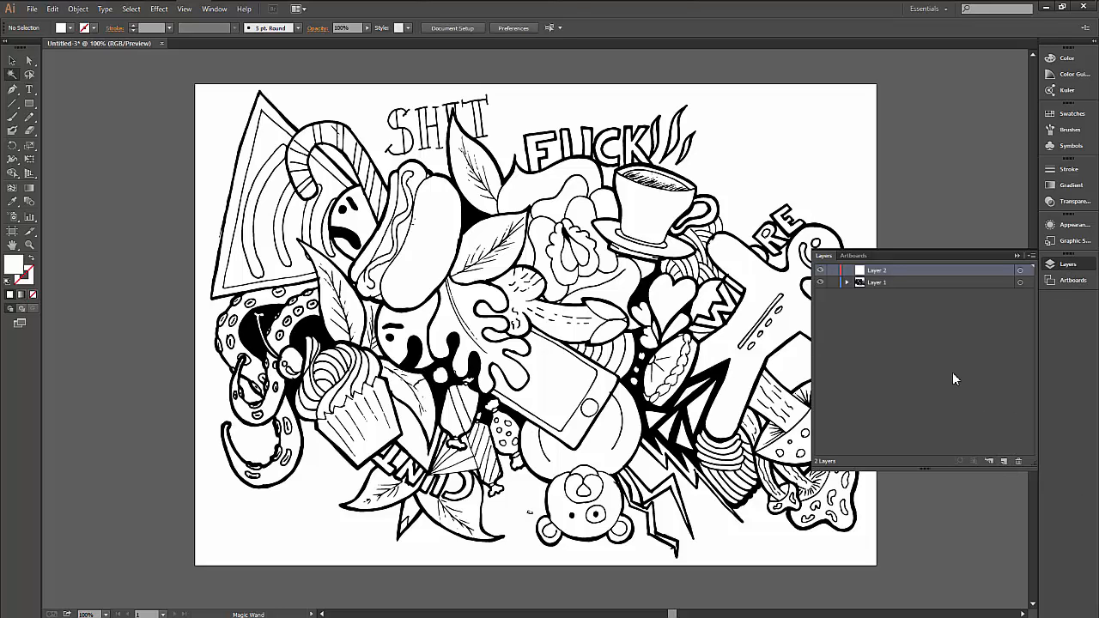
{"action": "left_click_drag", "start_coordinate": [875, 269], "coordinate": [875, 284]}
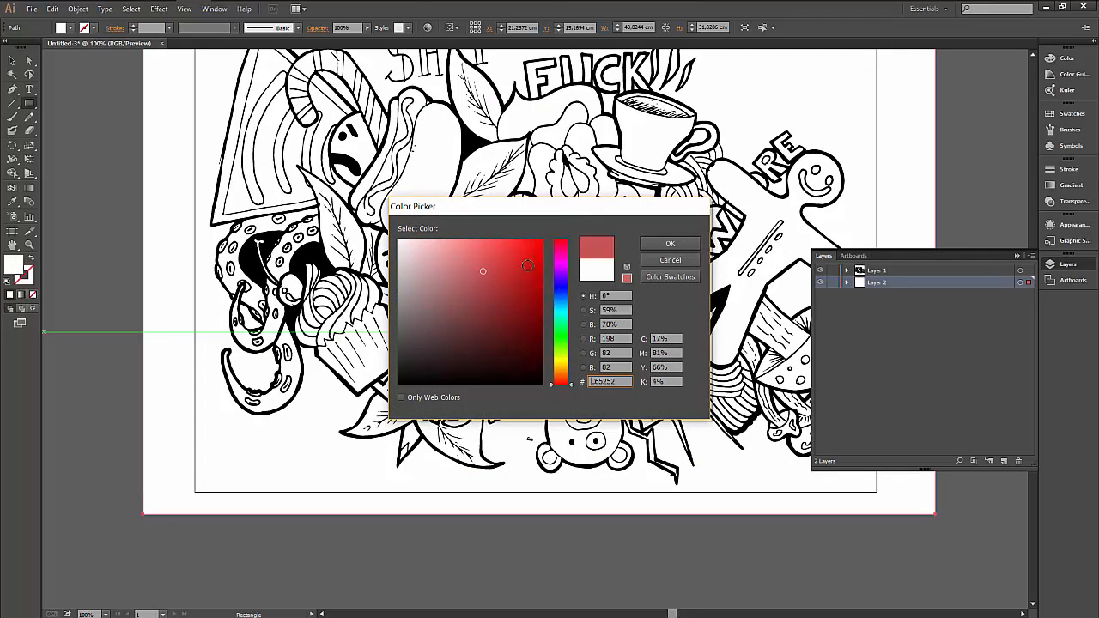
- Apply the reddish fill to the background rectangle and return to the Selection tool
{"action": "left_click", "coordinate": [670, 244]}
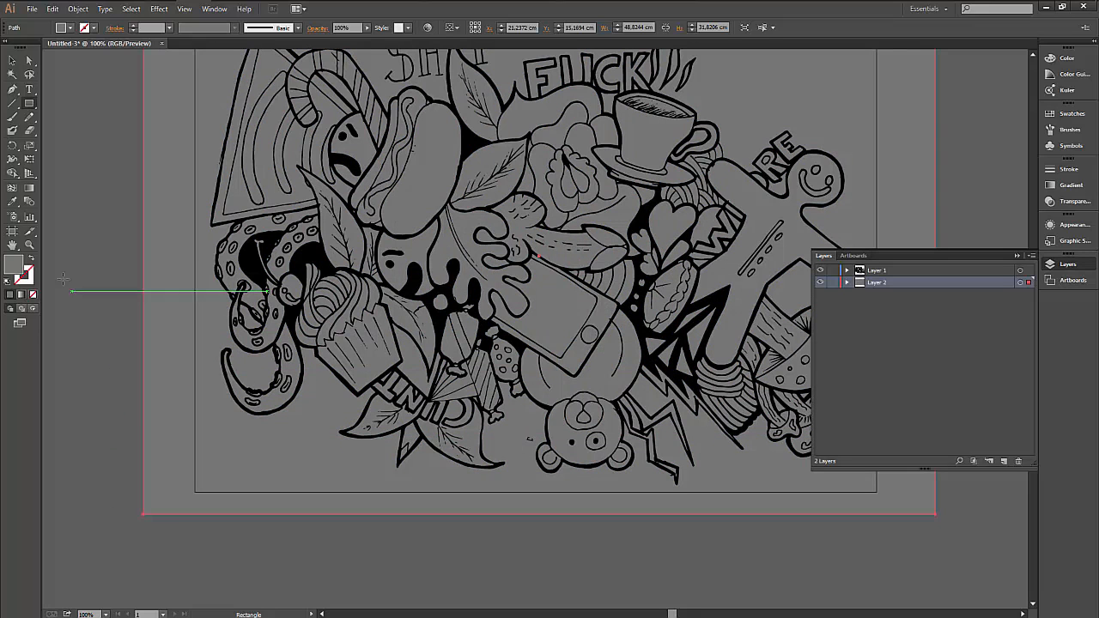
{"action": "left_click", "coordinate": [14, 65]}
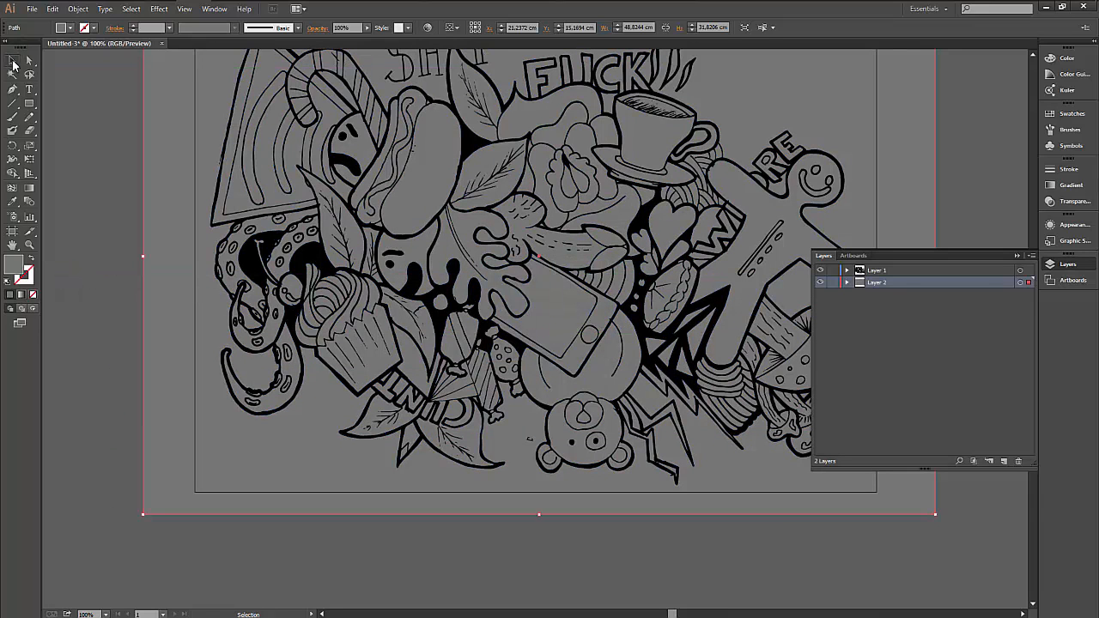